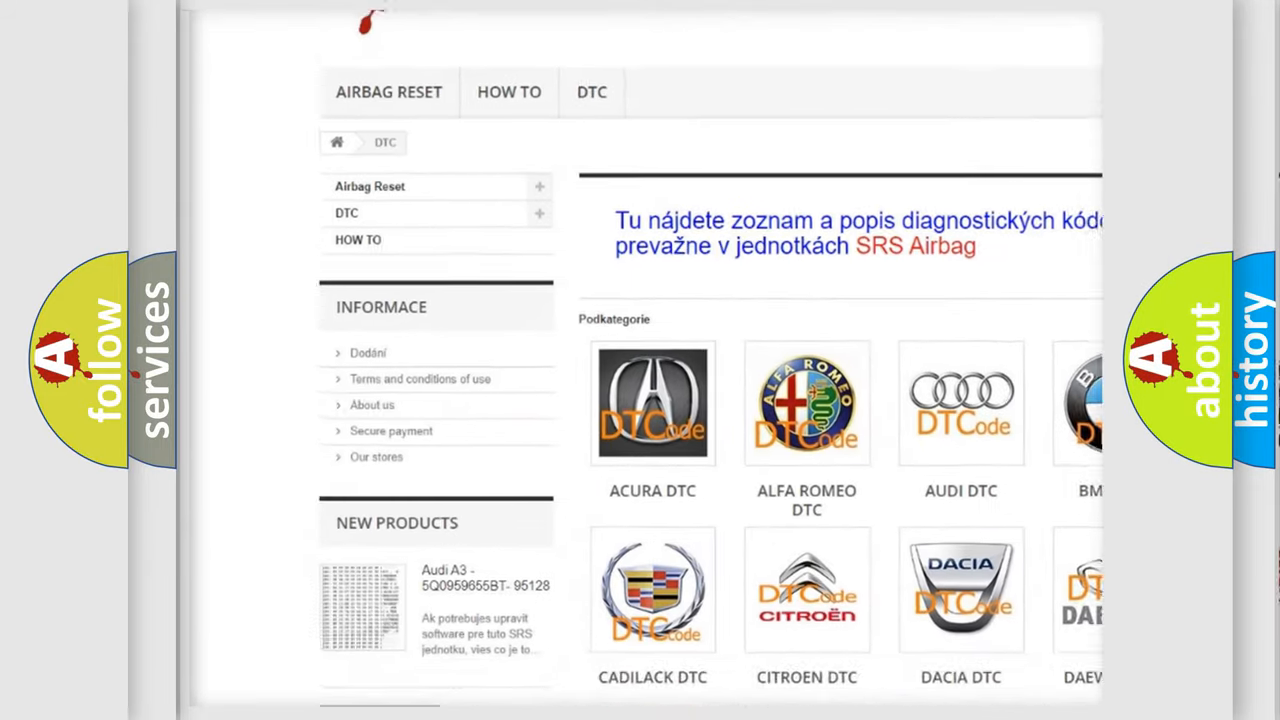
{"action": "scroll", "scroll_direction": "down", "scroll_amount": 3}
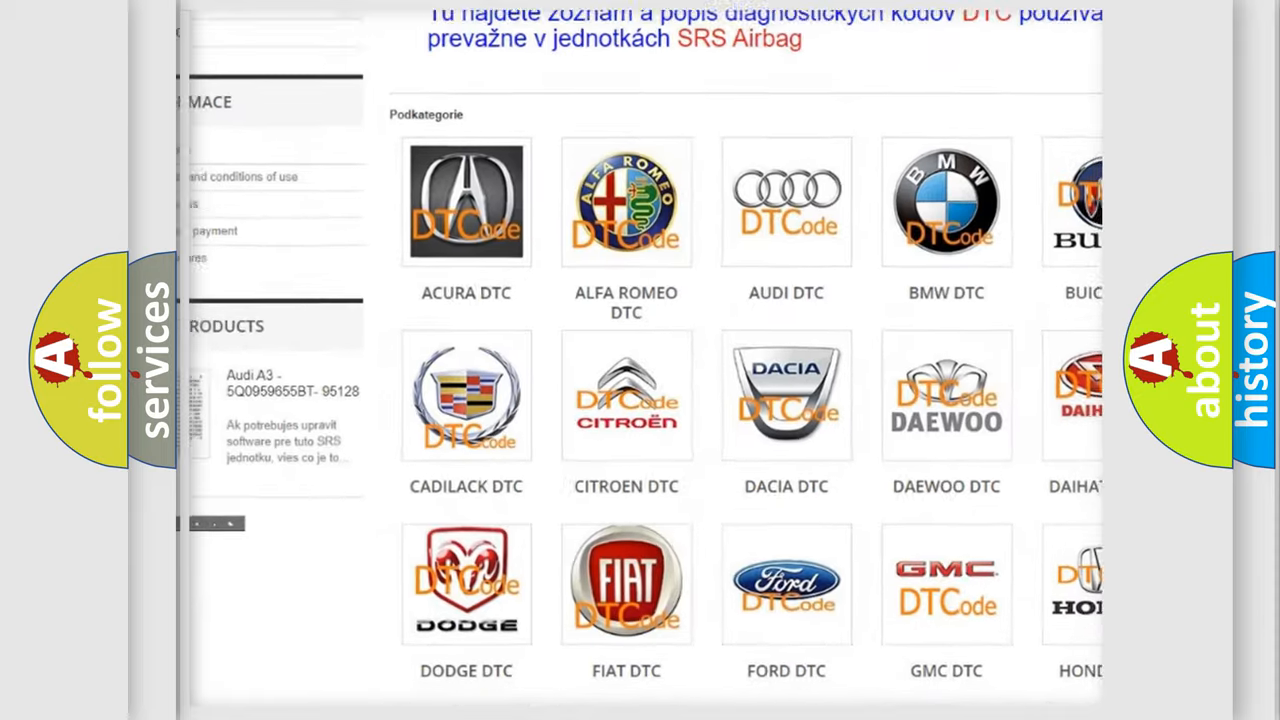
{"action": "scroll", "scroll_direction": "down", "scroll_amount": 3}
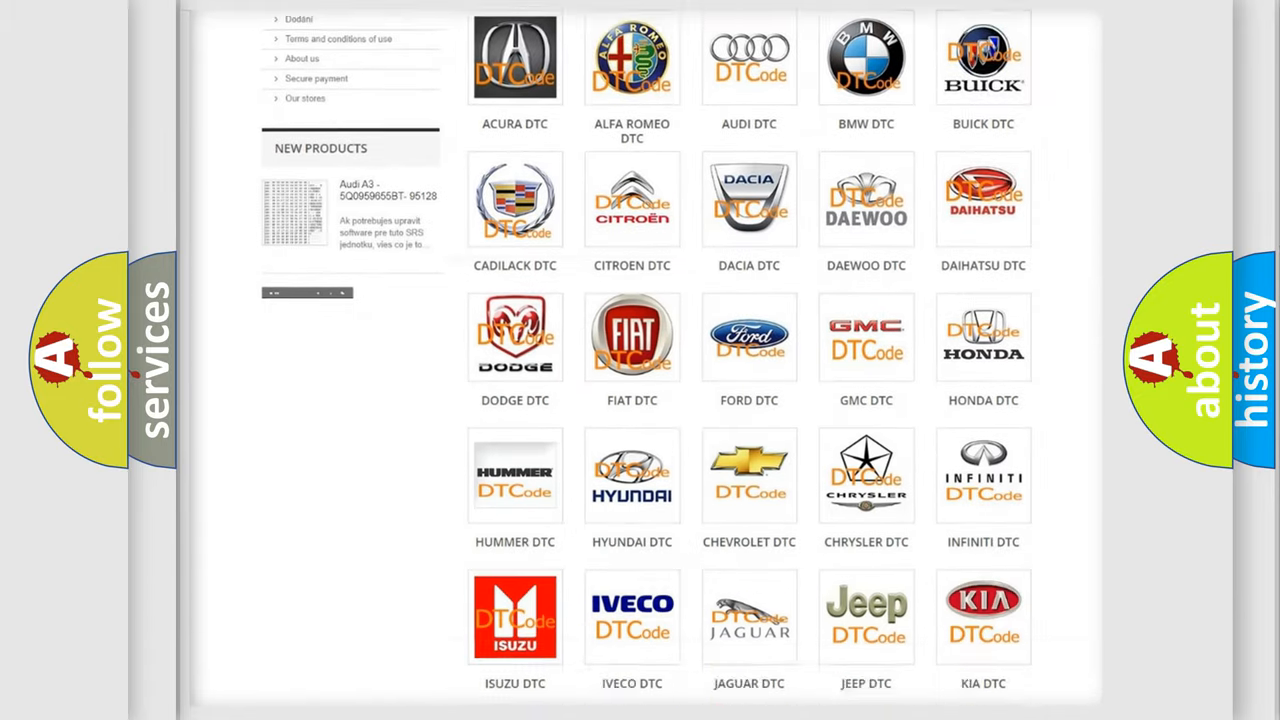
{"action": "scroll", "scroll_direction": "down", "scroll_amount": 3}
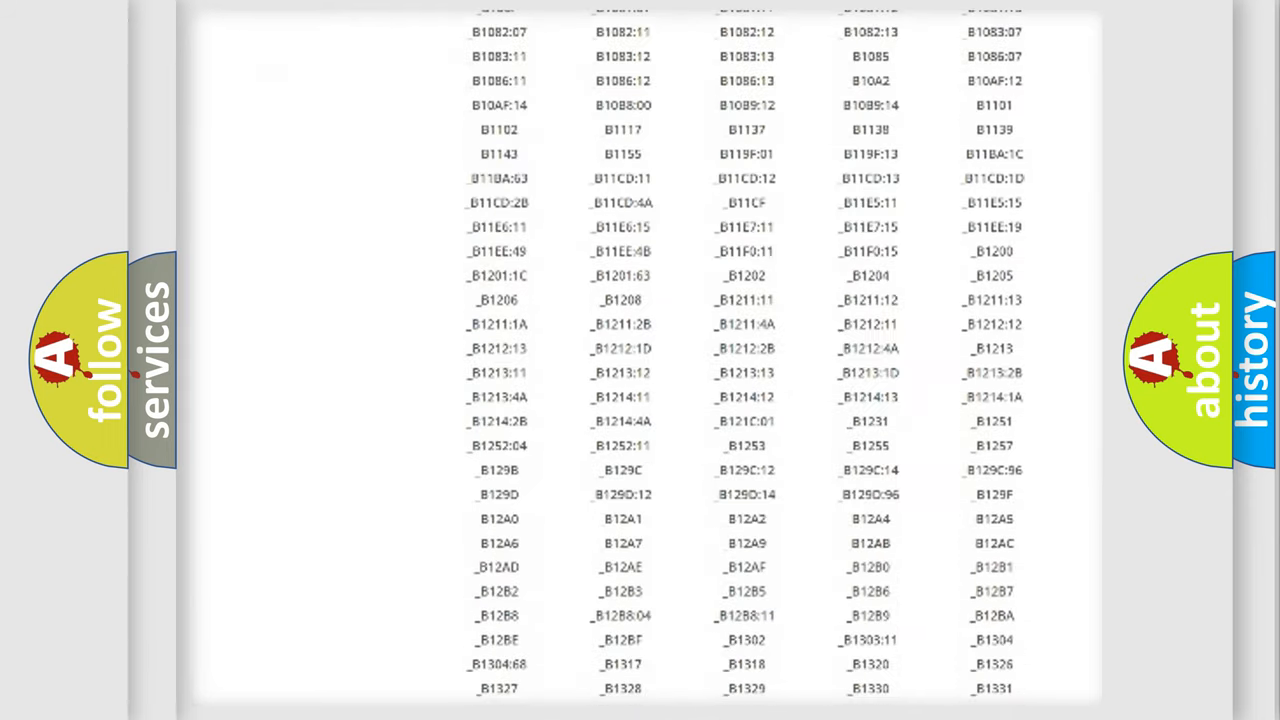
{"action": "scroll", "scroll_direction": "down", "scroll_amount": 3}
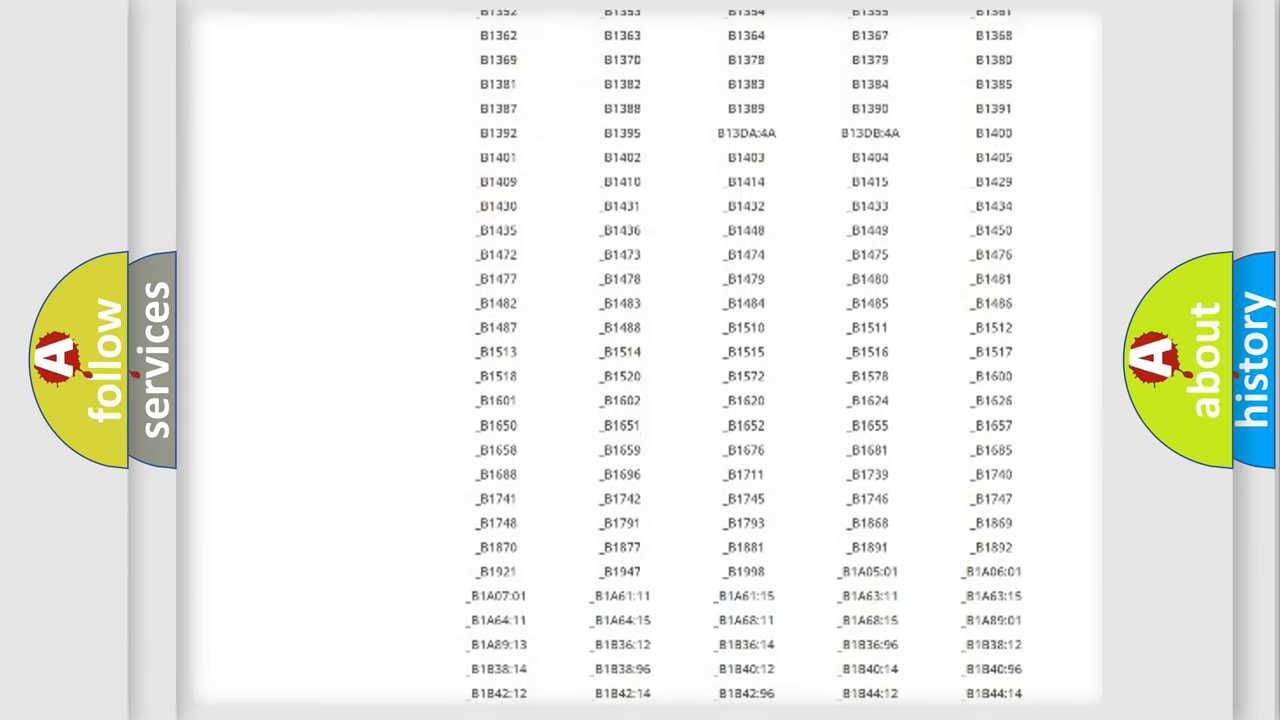